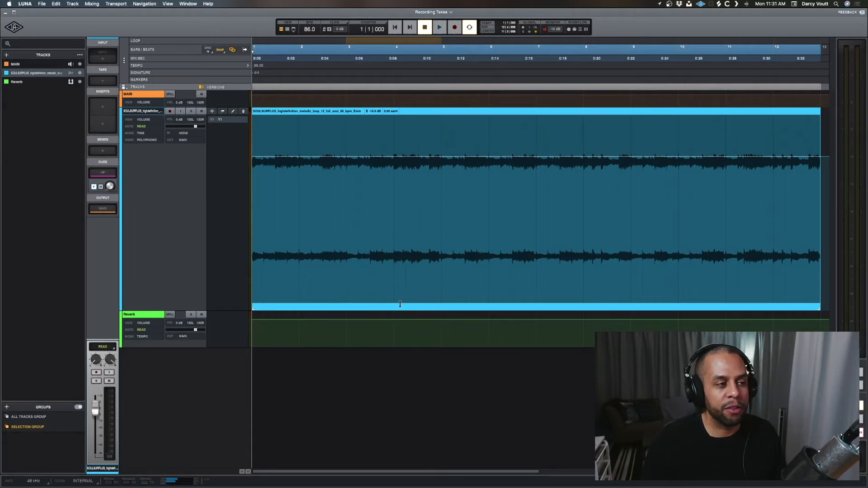
mouse_move(403, 209)
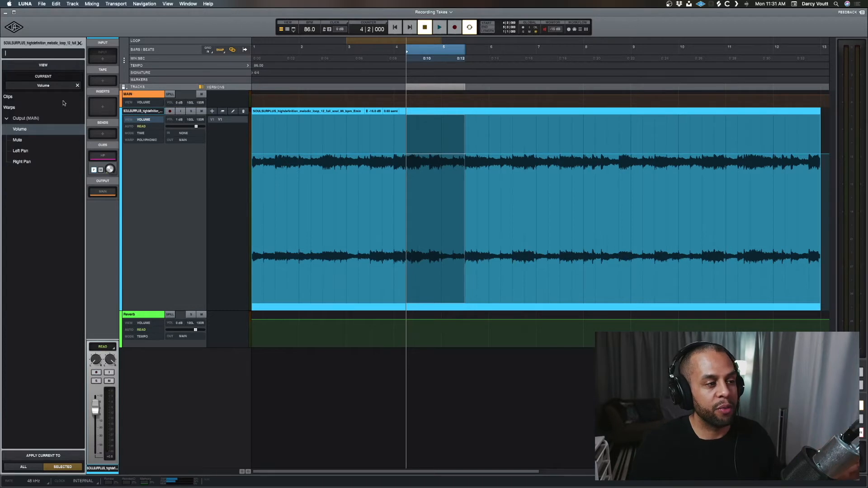
Cycle the lane display through Clips, Warps, Mute and Left Pan, ending on Right Pan automation
left_click(43, 86)
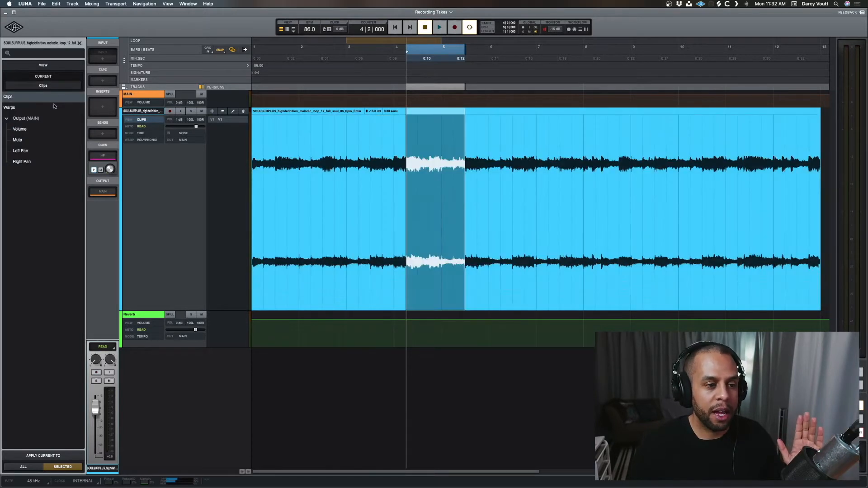
left_click(10, 107)
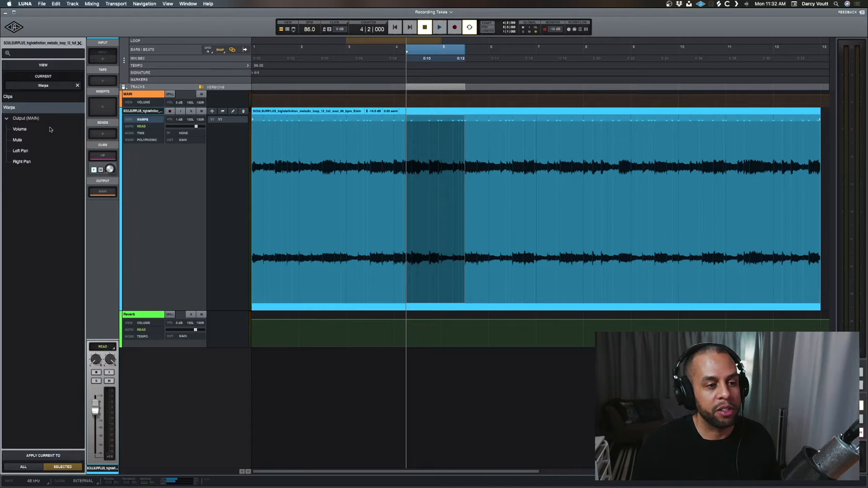
left_click(17, 139)
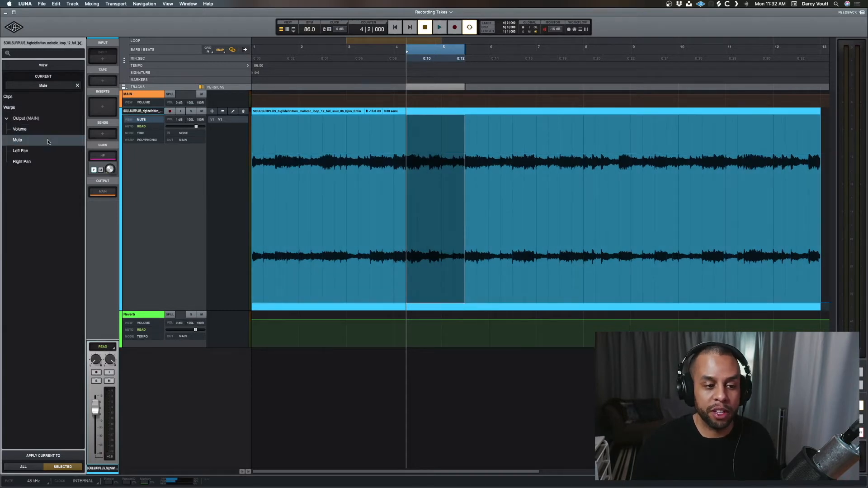
left_click(21, 150)
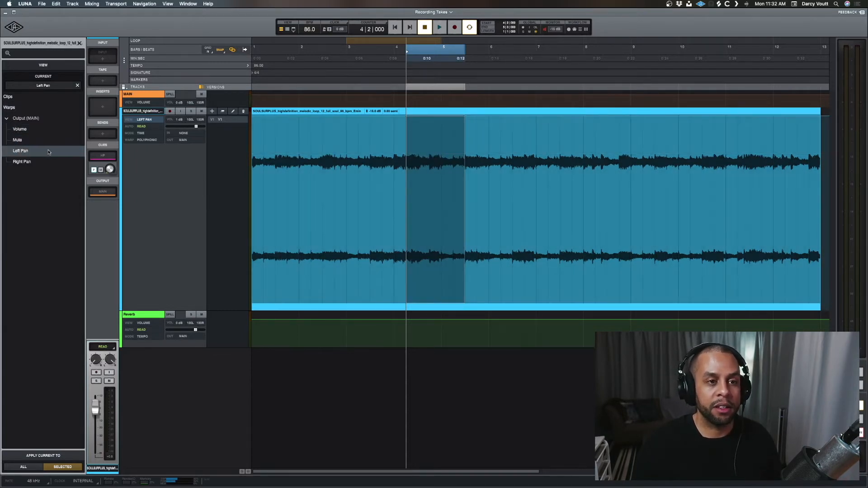
left_click(22, 161)
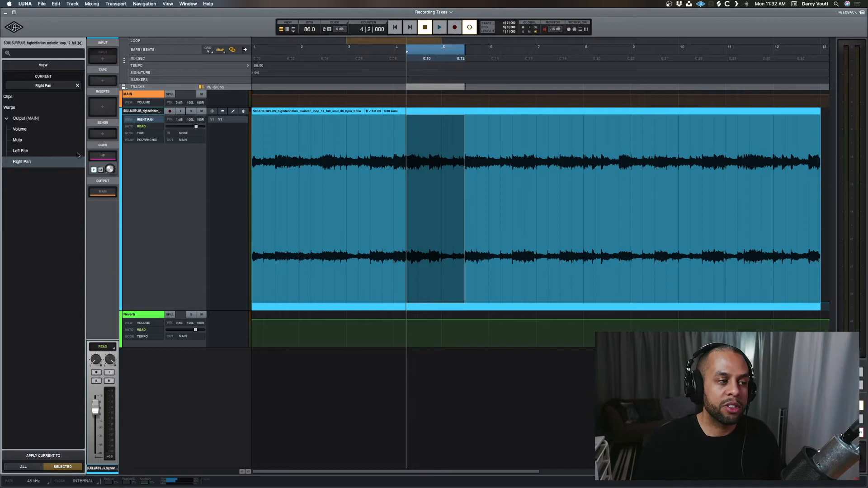
Add a tape machine to the Tape slot and view its Power automation parameters
left_click(101, 81)
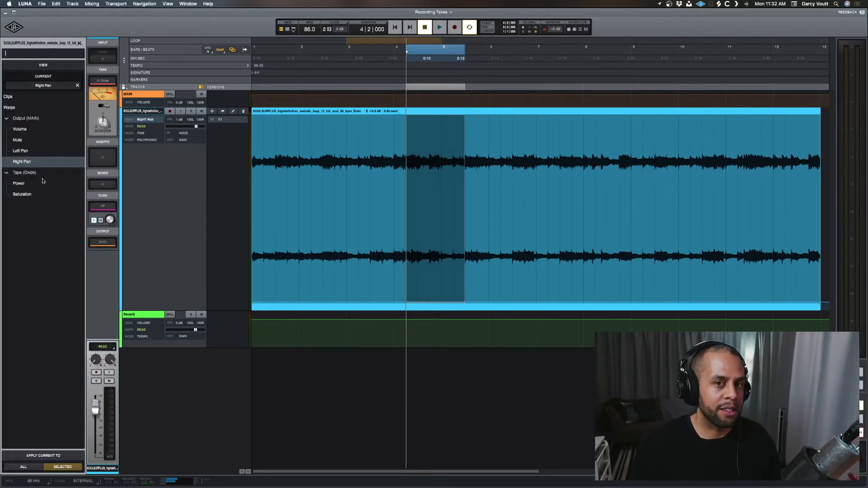
left_click(18, 183)
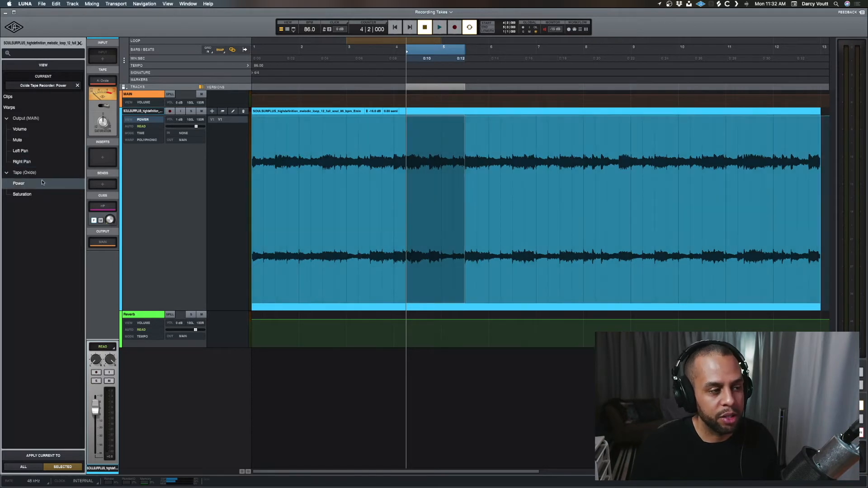
left_click(21, 194)
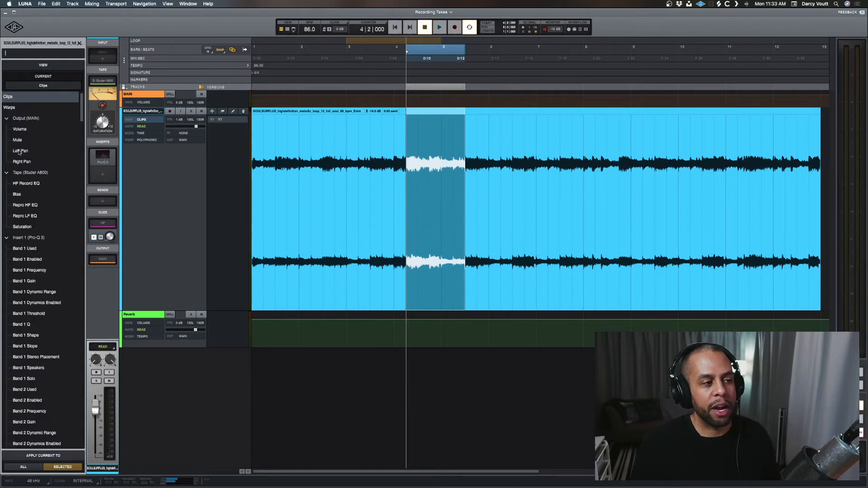
scroll("down", 3)
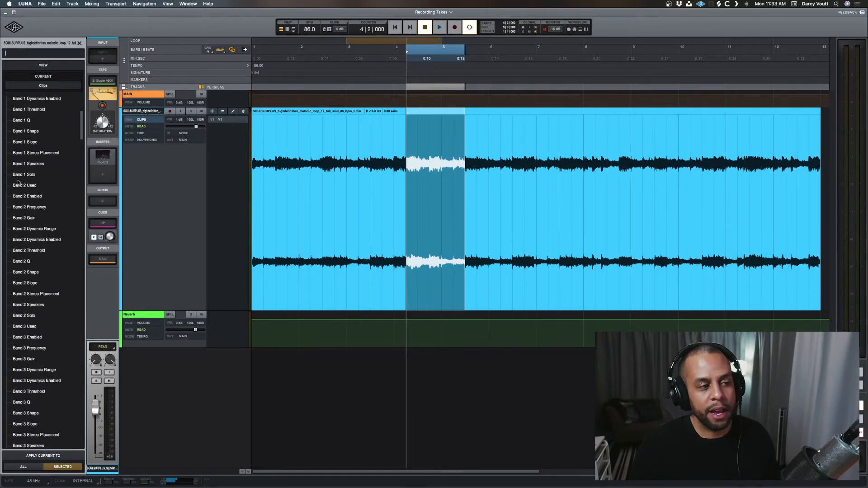
scroll("down", 3)
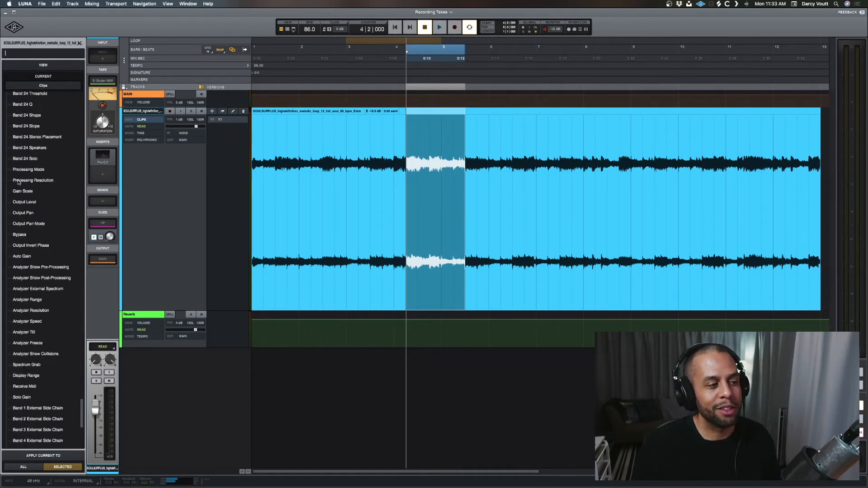
scroll("down", 3)
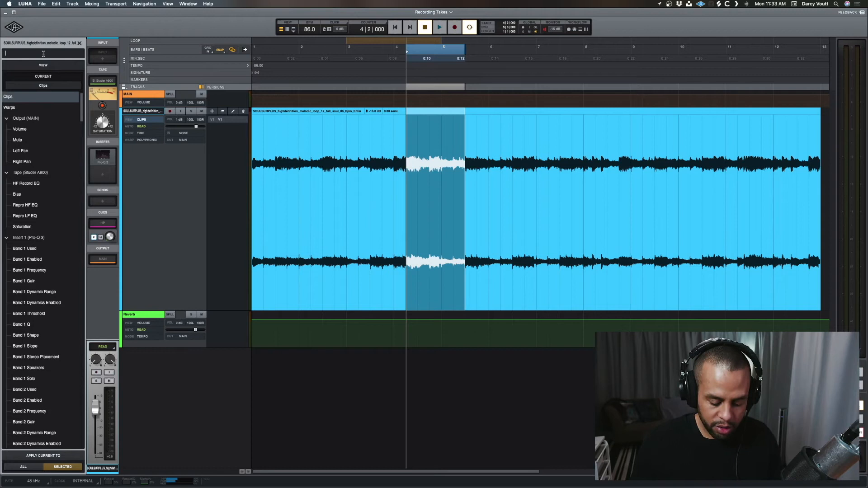
Search the View drawer's parameter list for 'volume' and scroll through the matches
type("volume")
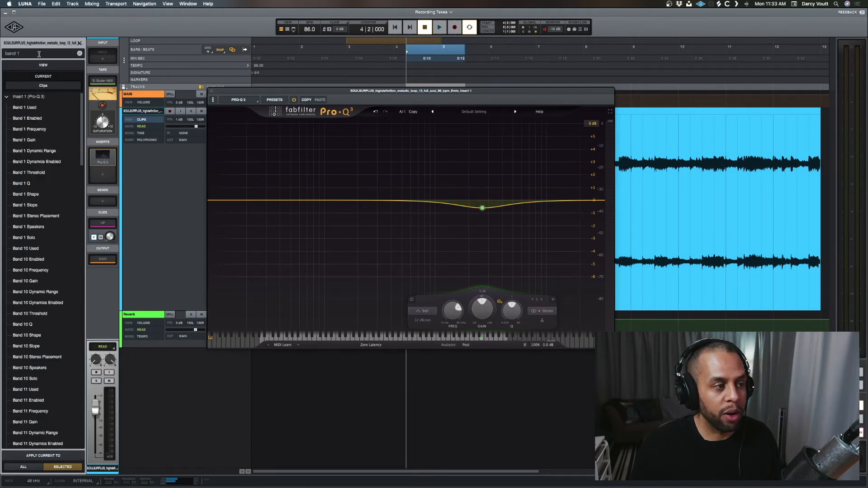
scroll("down", 3)
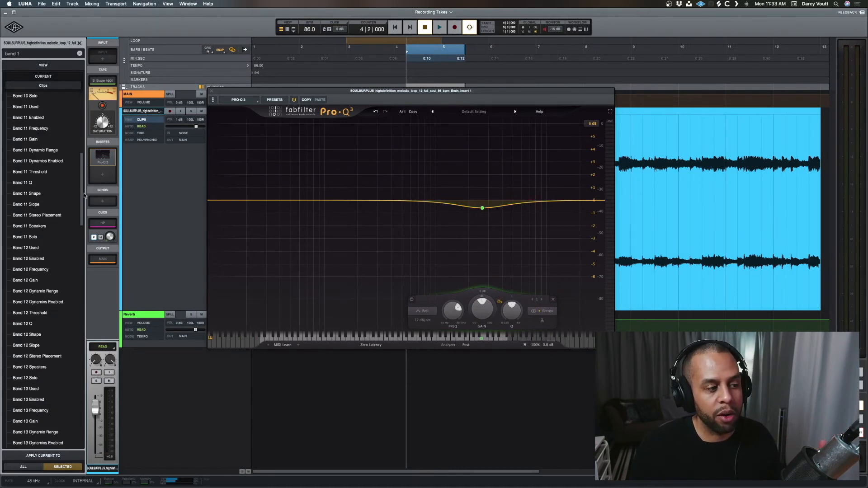
scroll("down", 3)
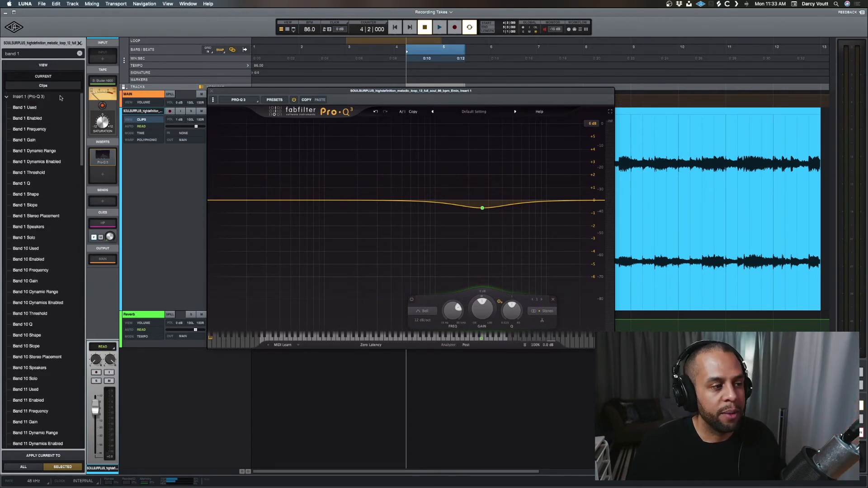
mouse_move(30, 55)
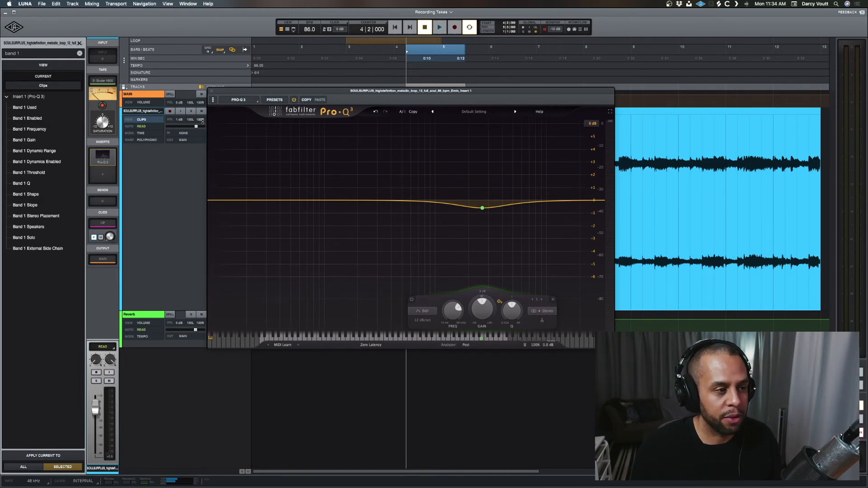
Remove the Pro-Q 3 insert from the track and close the automation list
right_click(103, 156)
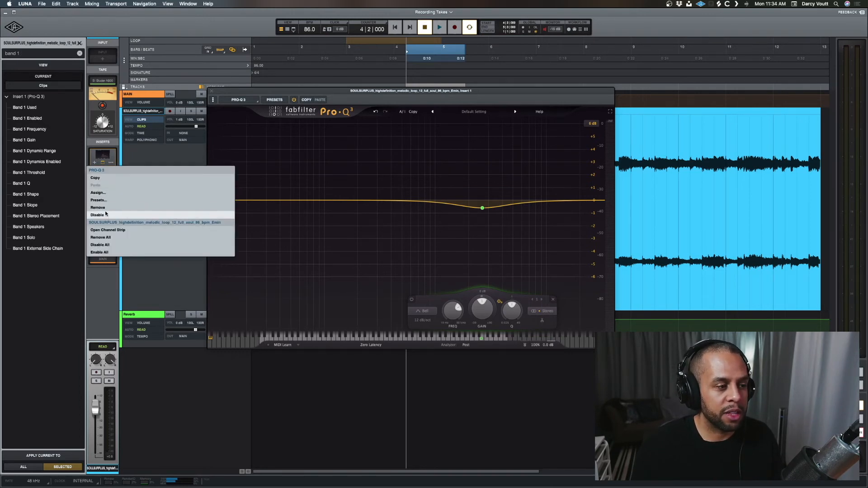
left_click(97, 208)
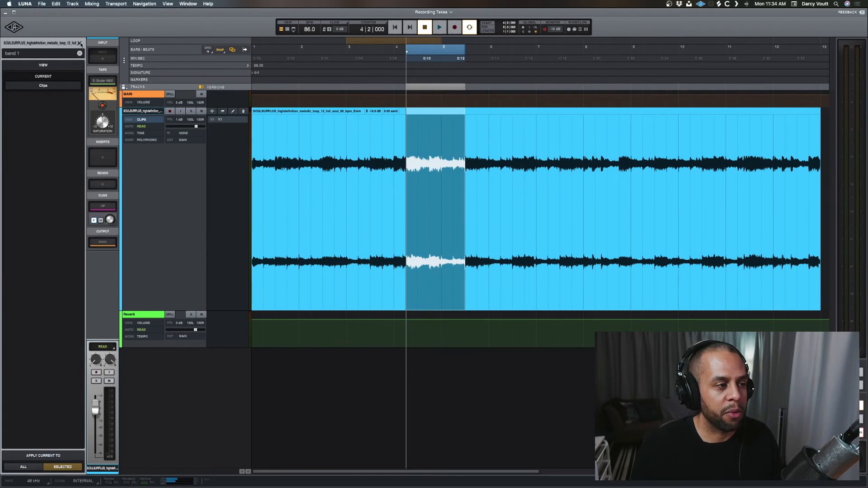
left_click(80, 44)
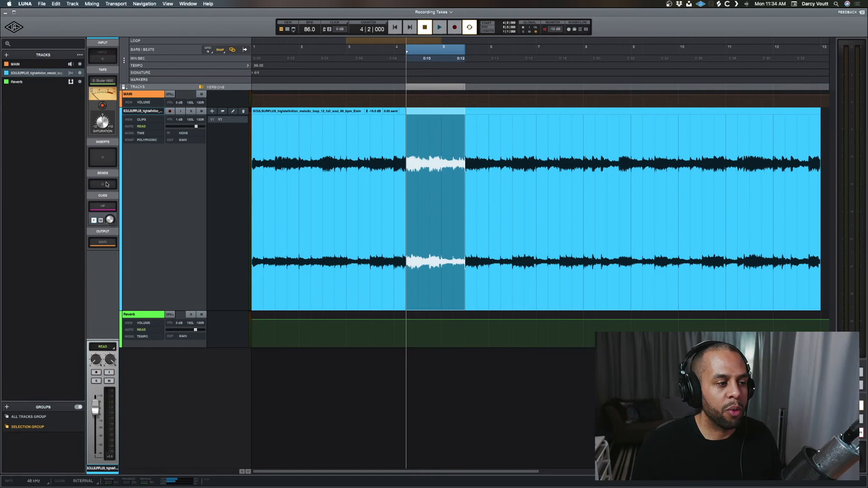
Add a send routing the track to the Reverb bus
left_click(102, 184)
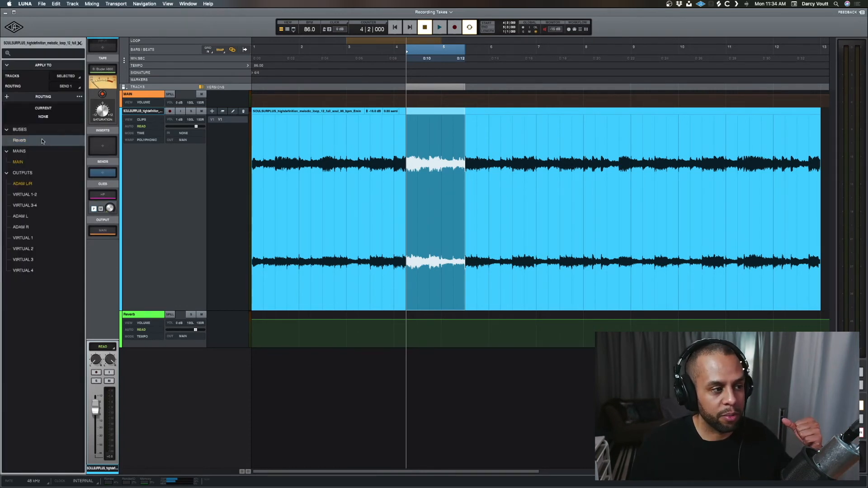
left_click(19, 140)
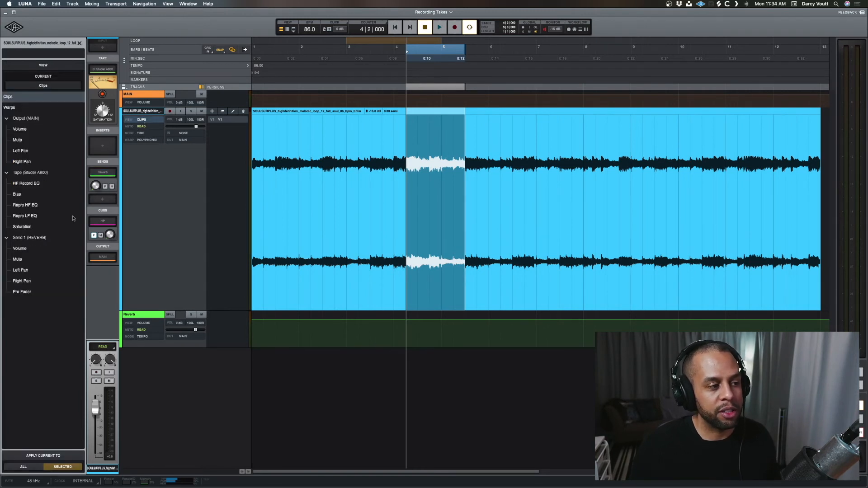
mouse_move(49, 258)
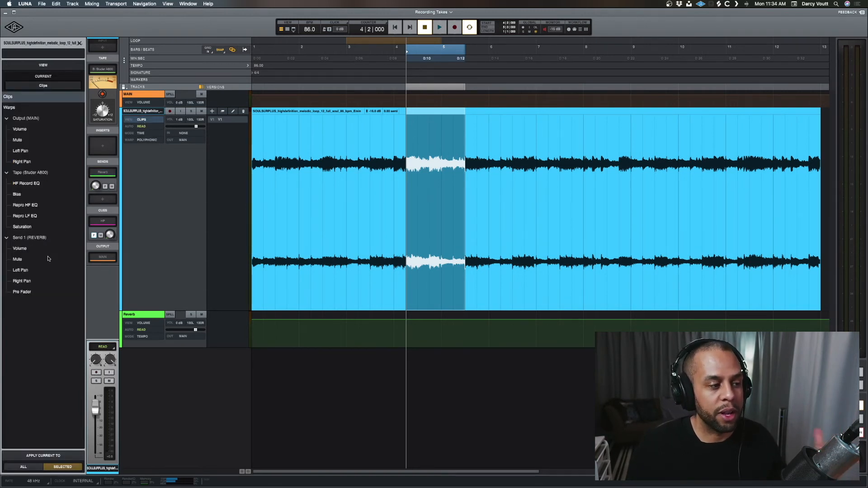